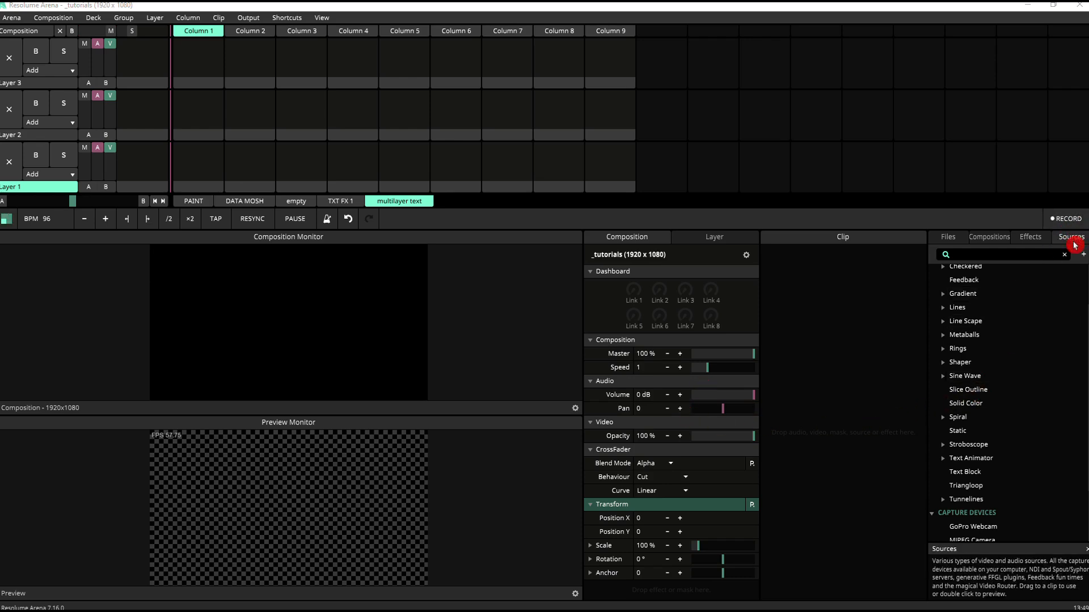
{"action": "mouse_move", "coordinate": [965, 472]}
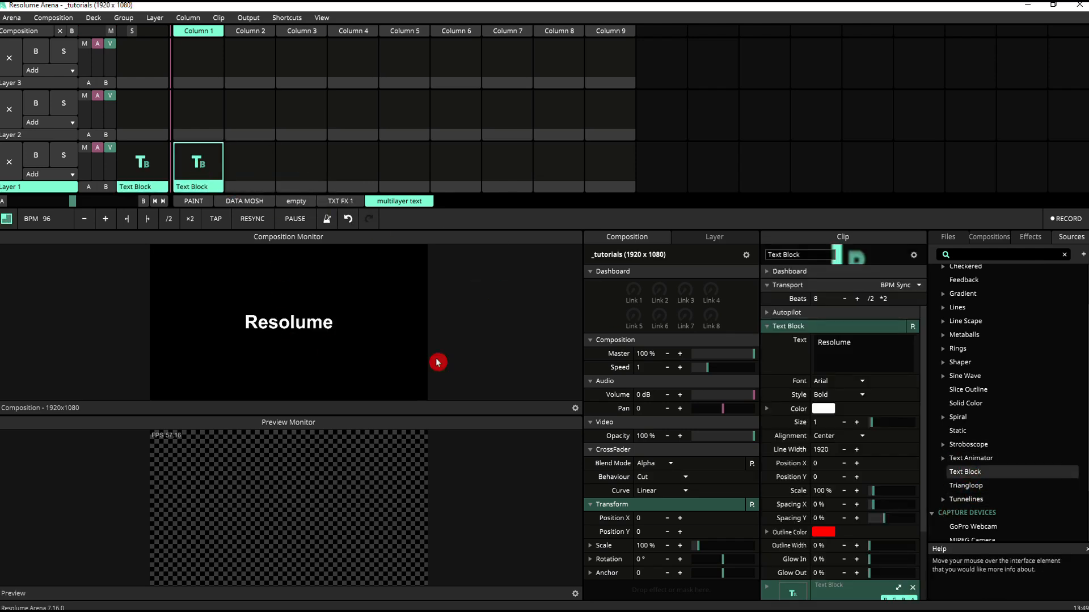
Step: Switch the title font to Audiowide and start editing its text as RESOLUME
{"action": "left_click", "coordinate": [839, 381]}
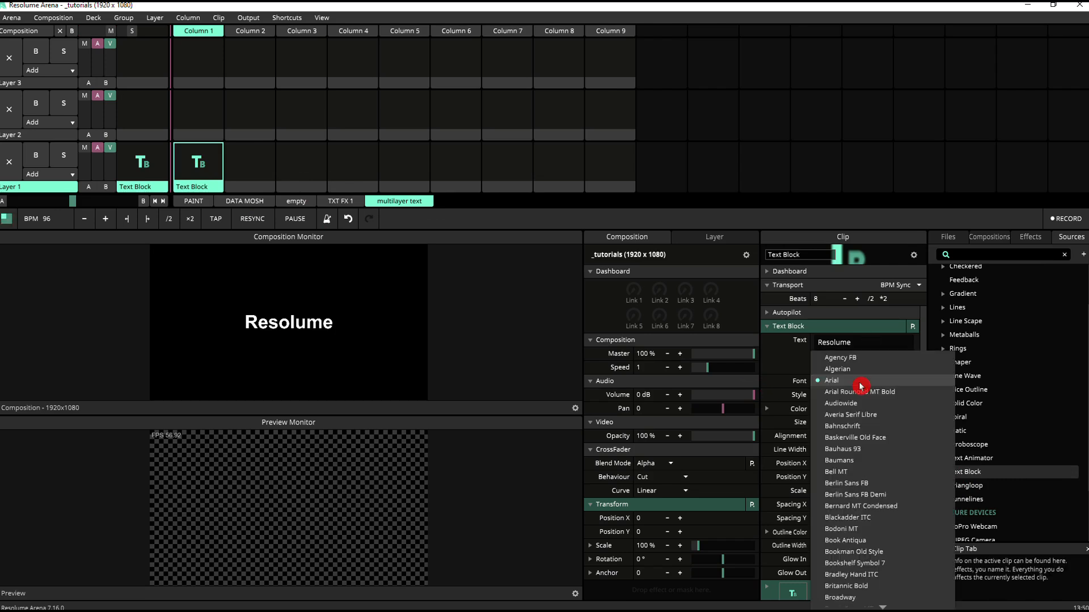
{"action": "left_click", "coordinate": [841, 403]}
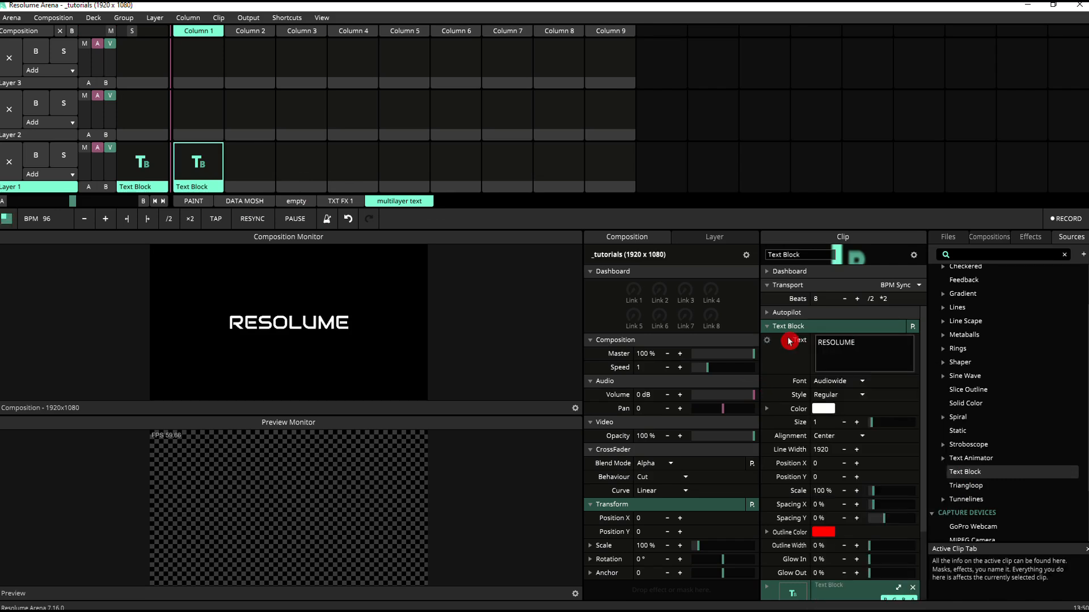
{"action": "left_click", "coordinate": [863, 343]}
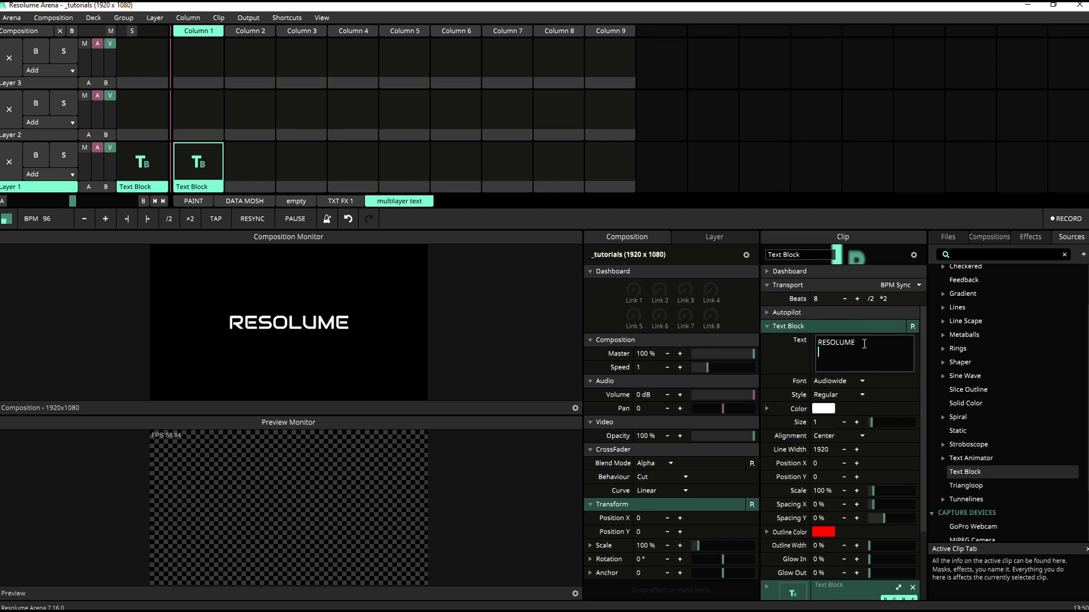
Step: Type 'more text going on here' as a second line under RESOLUME
{"action": "type", "text": "more text going on here"}
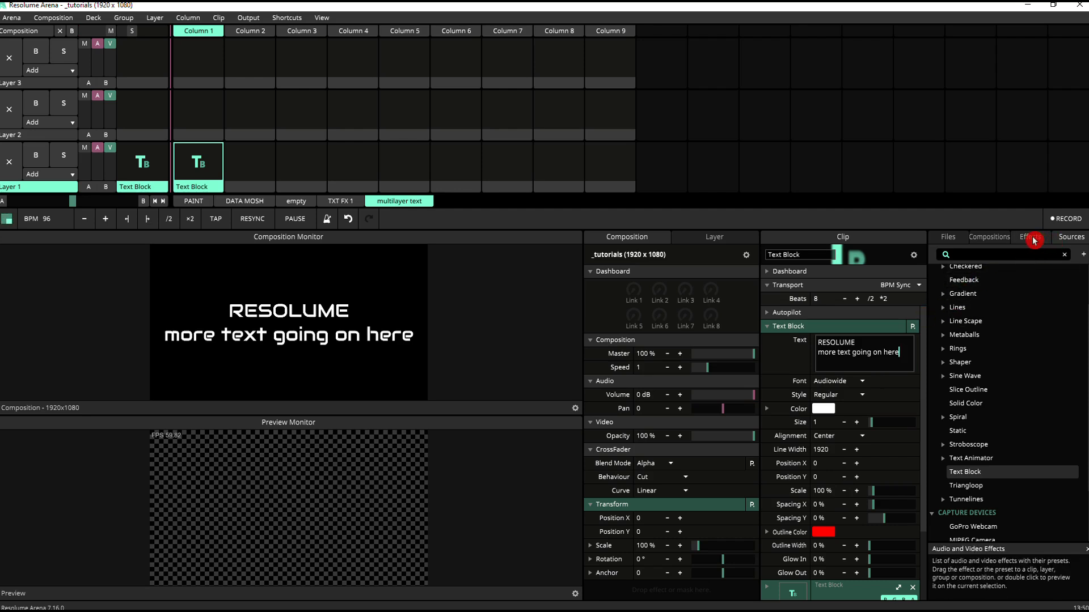
Step: Search the Effects list for 'text' to add another Text Block effect
{"action": "left_click", "coordinate": [1030, 237]}
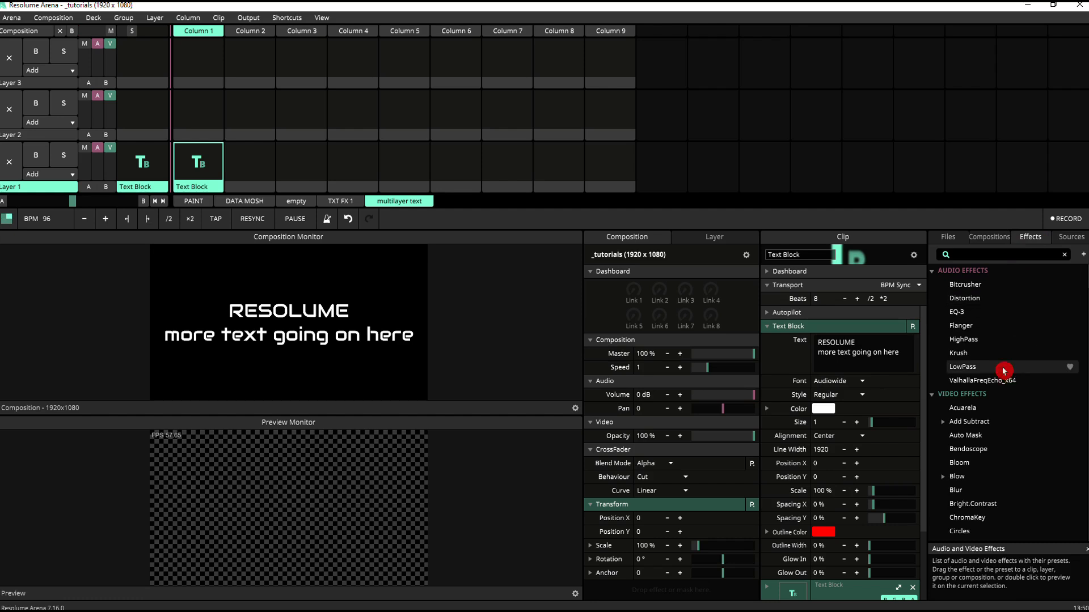
{"action": "type", "text": "text"}
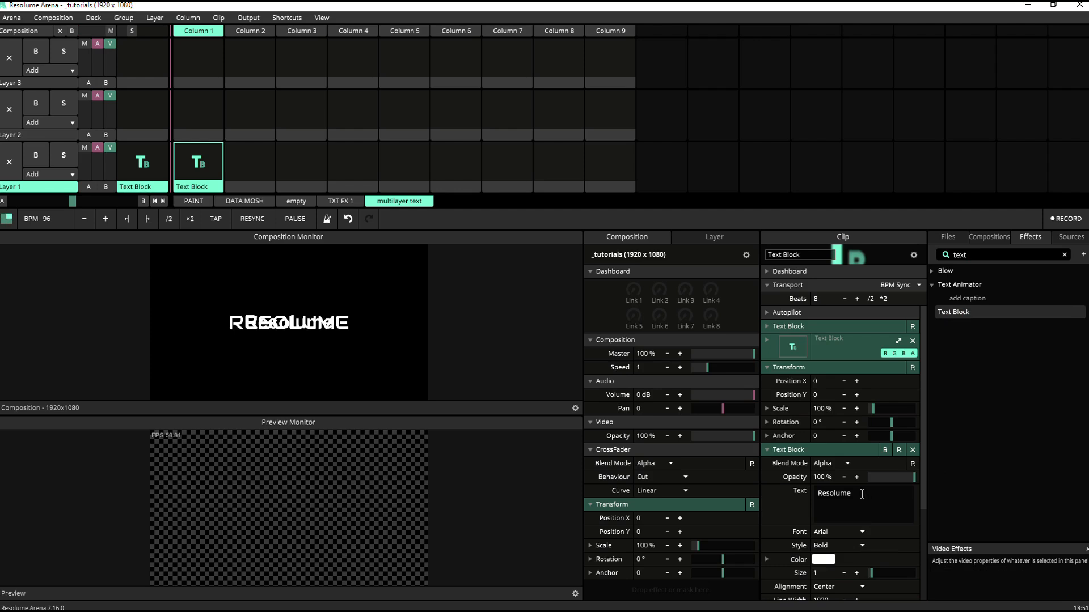
Step: Replace the second Text Block's 'Resolume' text with 'more text going on here'
{"action": "double_click", "coordinate": [833, 493]}
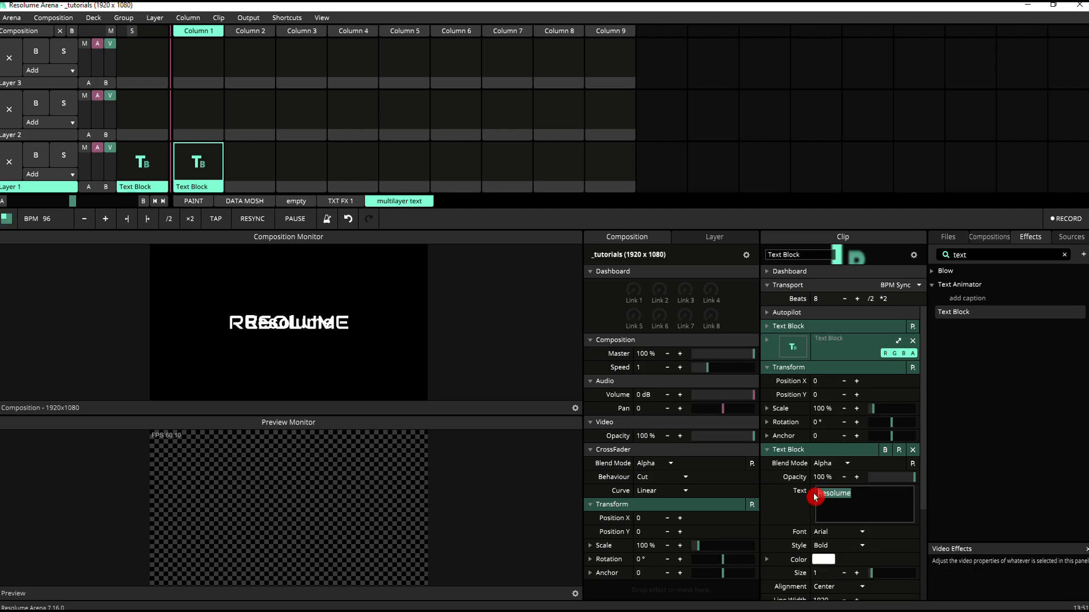
{"action": "type", "text": "more text going on here"}
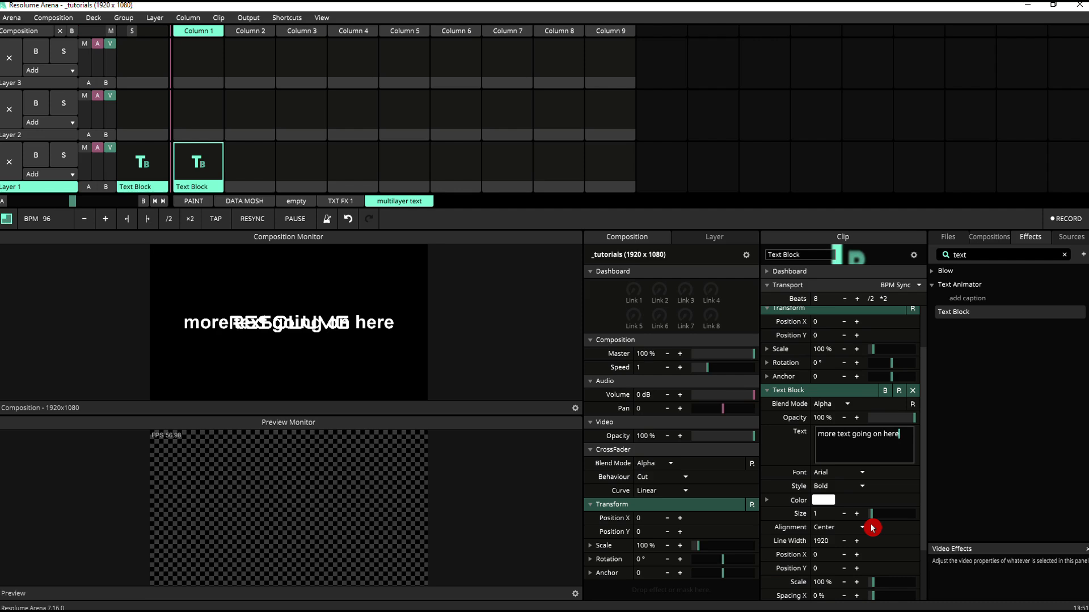
Step: Set the second Text Block's Position Y to 140 and reduce its Size
{"action": "scroll", "scroll_direction": "down", "scroll_amount": 3}
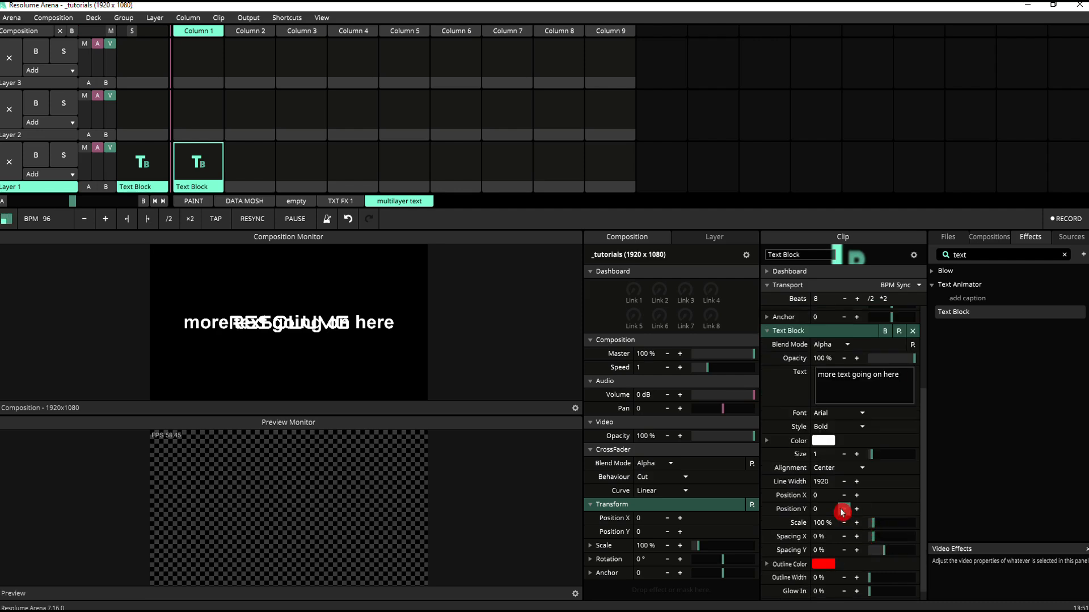
{"action": "left_click", "coordinate": [856, 509]}
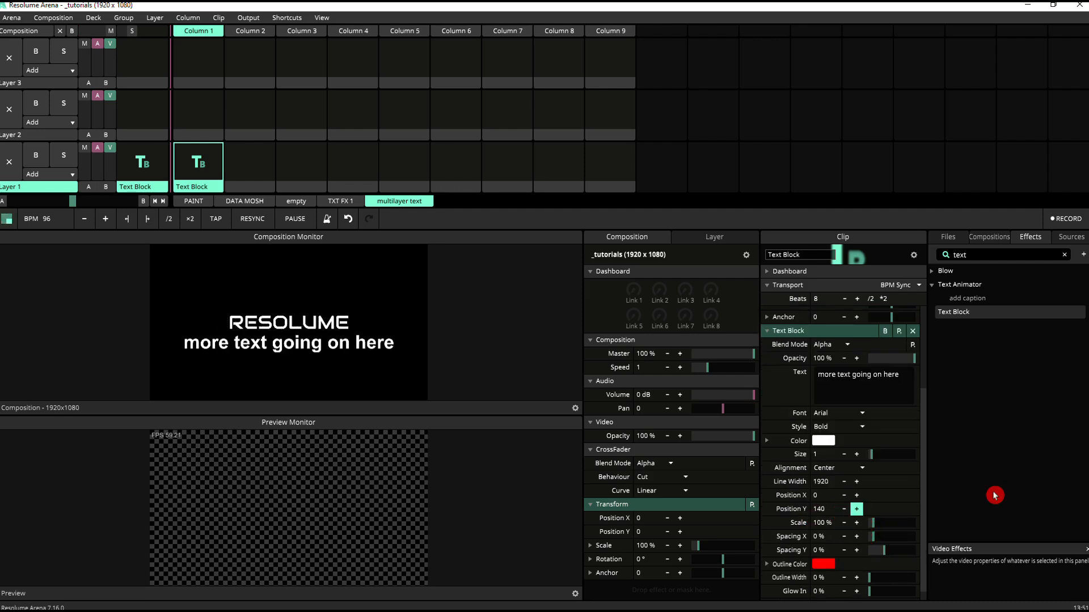
{"action": "mouse_move", "coordinate": [878, 441]}
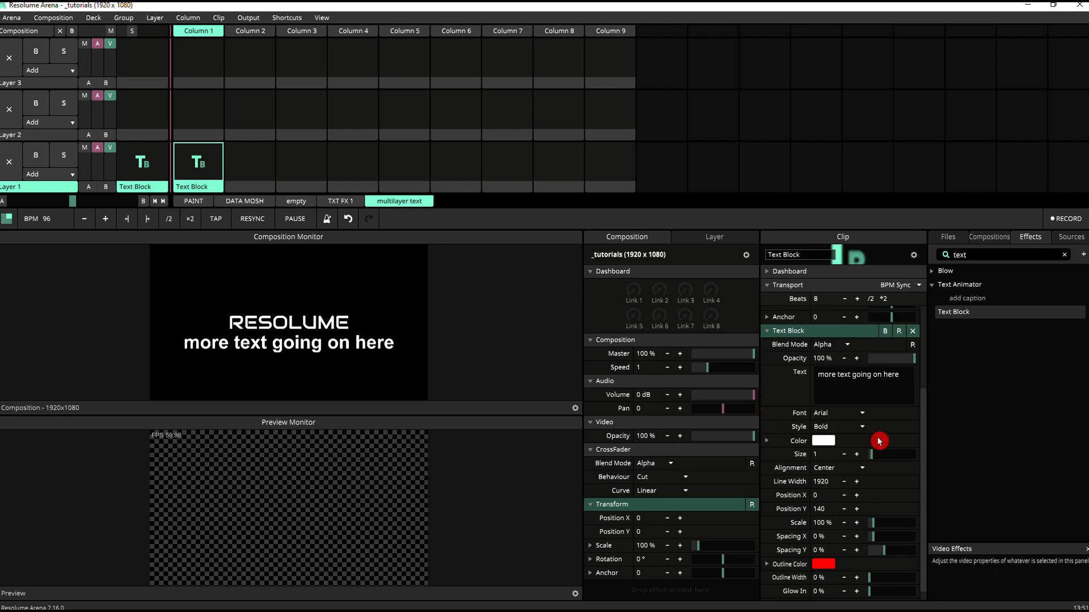
{"action": "left_click_drag", "start_coordinate": [878, 454], "coordinate": [870, 455]}
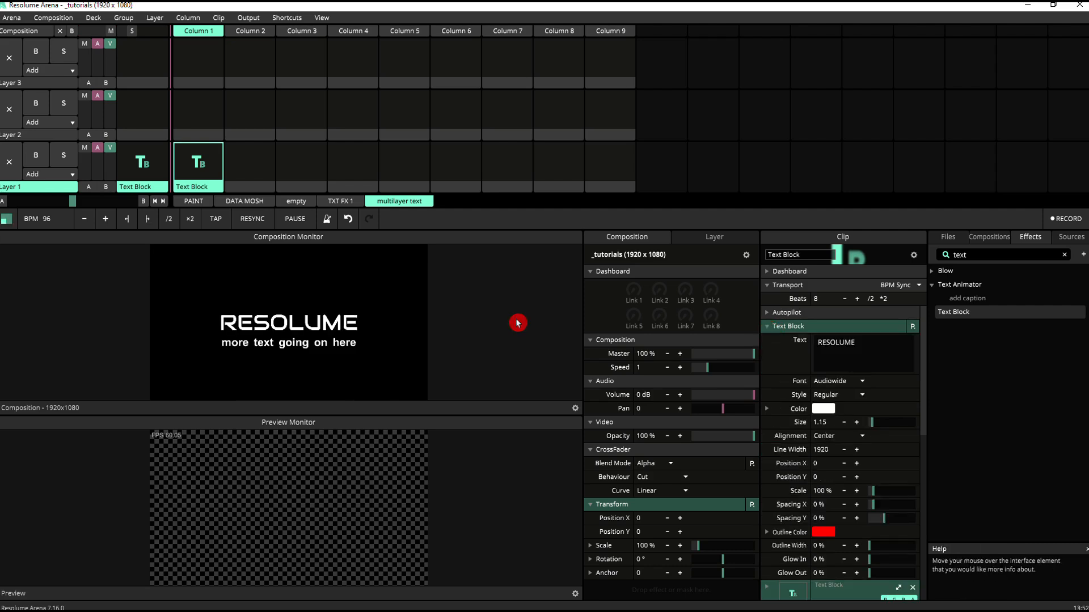
{"action": "mouse_move", "coordinate": [413, 318]}
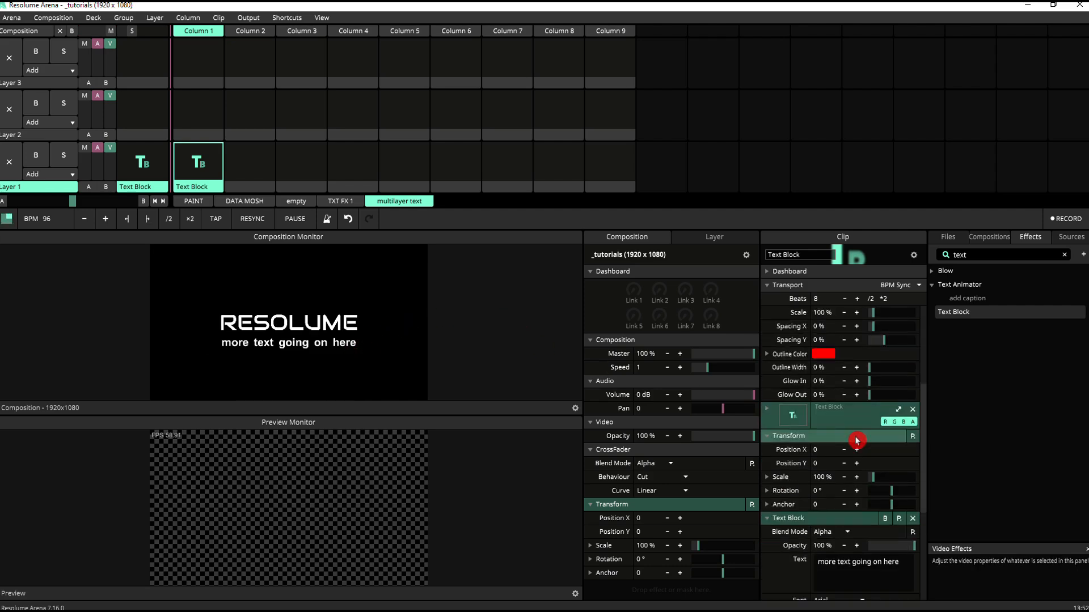
Step: Collapse the Transform group and open the second Text Block's Color picker
{"action": "left_click", "coordinate": [788, 436]}
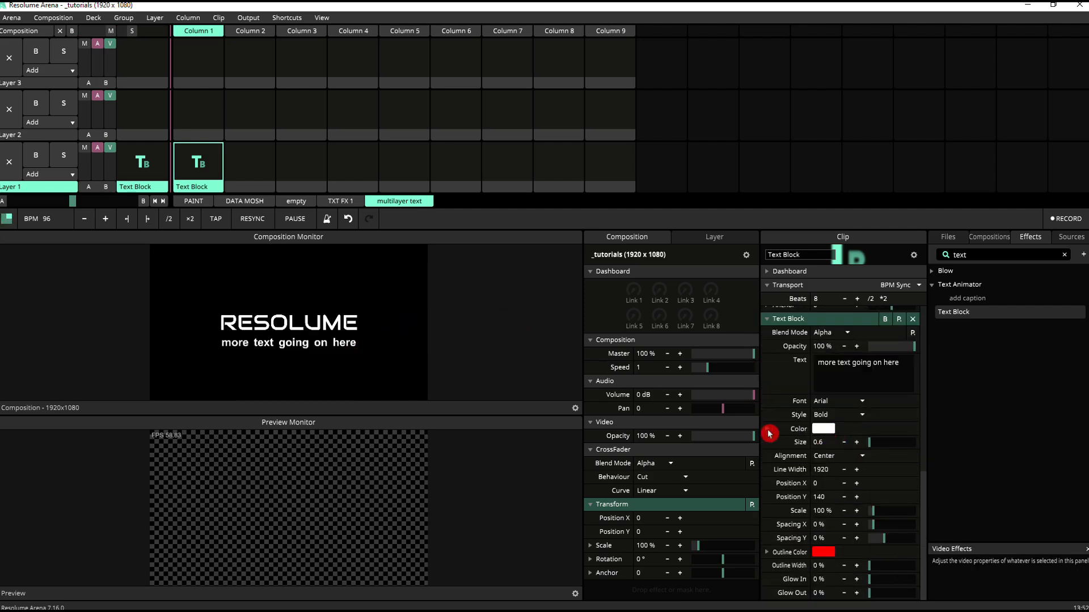
{"action": "left_click", "coordinate": [824, 429]}
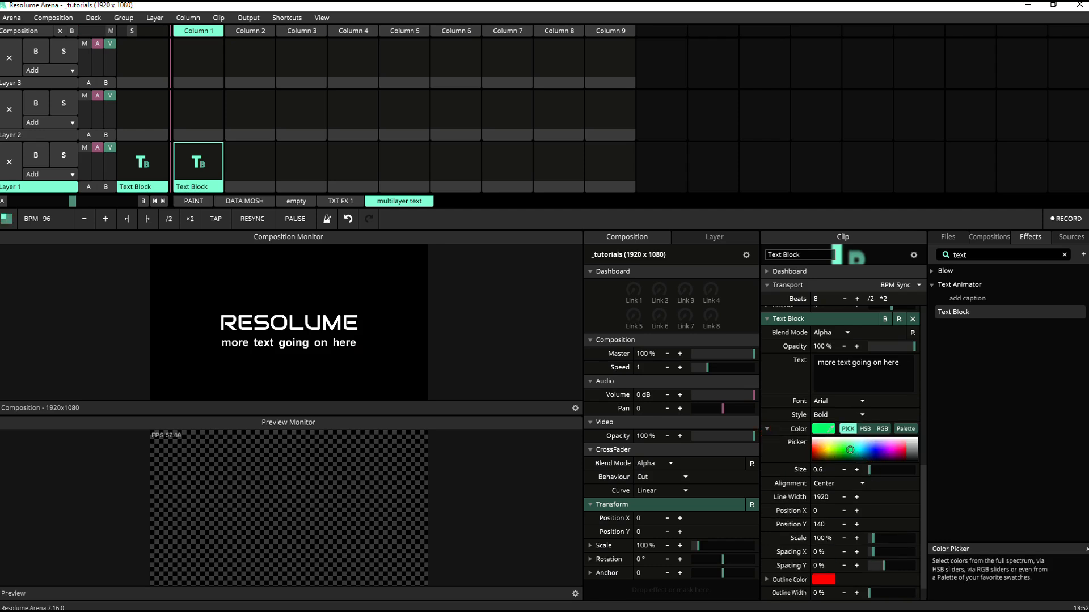